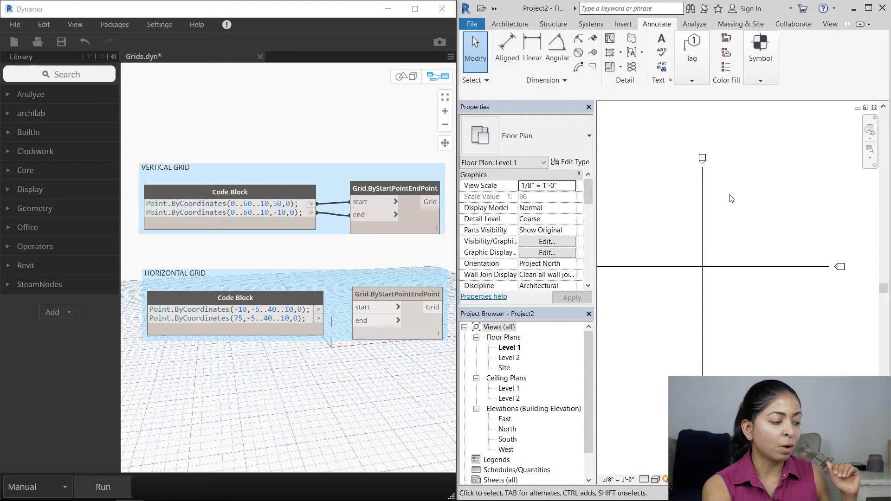
pyautogui.moveTo(781, 196)
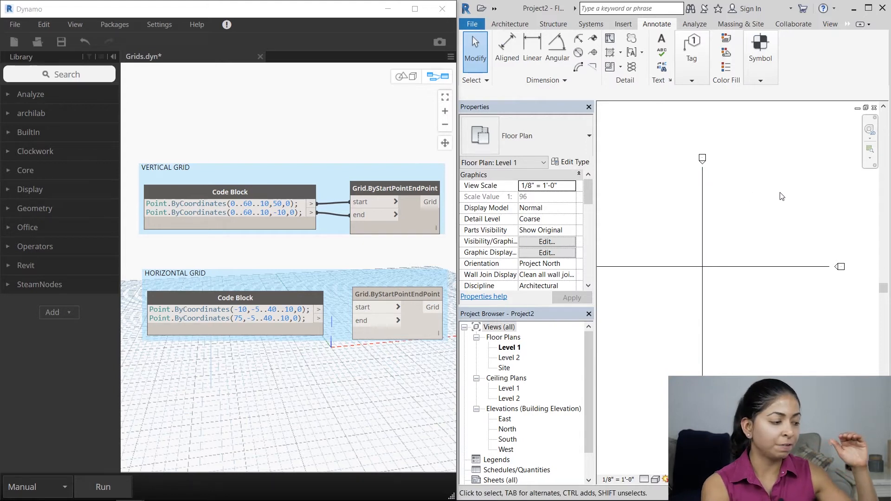
pyautogui.moveTo(818, 283)
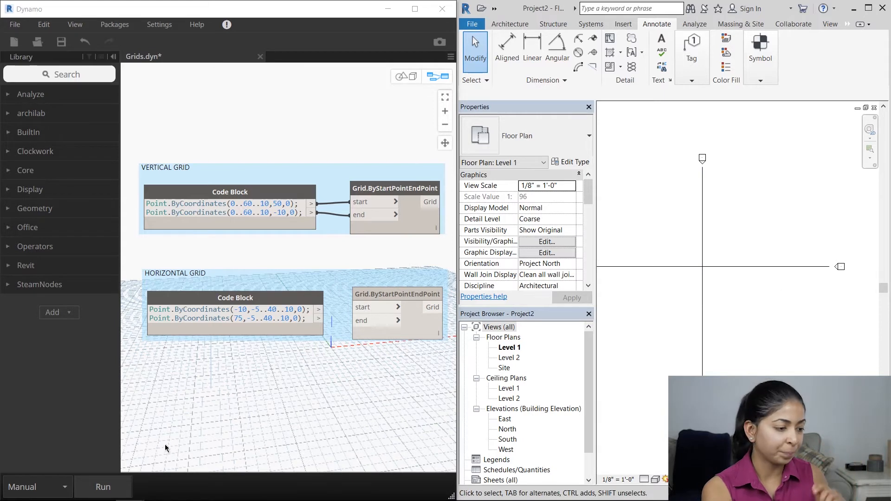
# - Run the script to create vertical grids 1–7, then select grid lines in the plan to check them
pyautogui.click(103, 486)
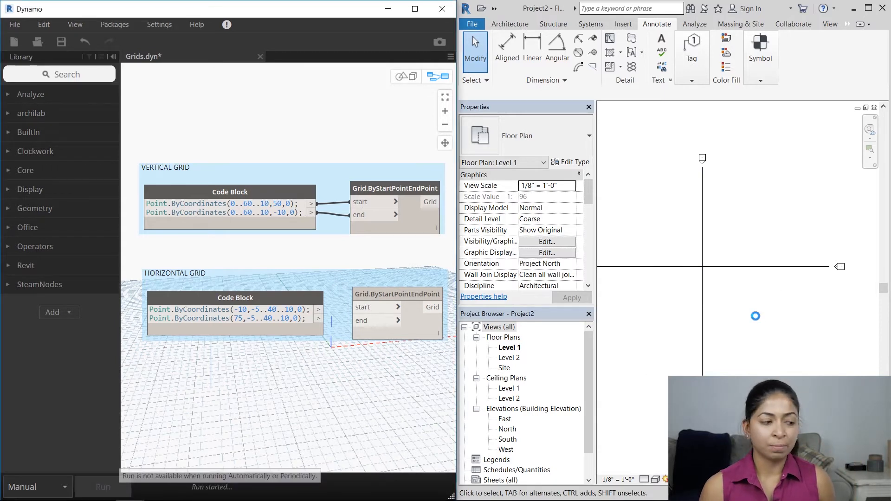
pyautogui.click(103, 487)
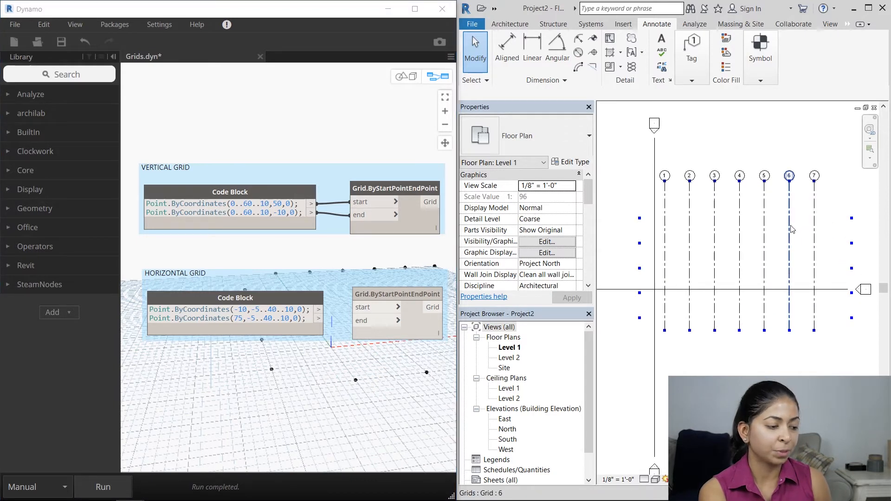
pyautogui.click(664, 176)
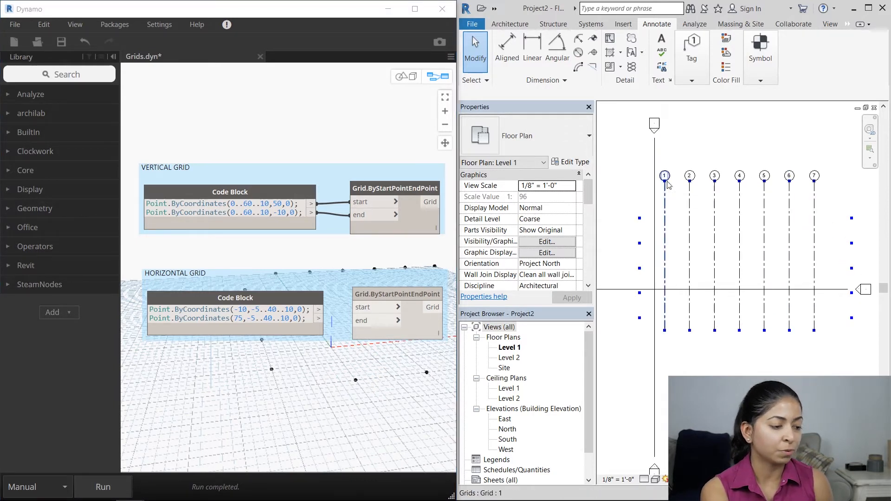
pyautogui.click(814, 177)
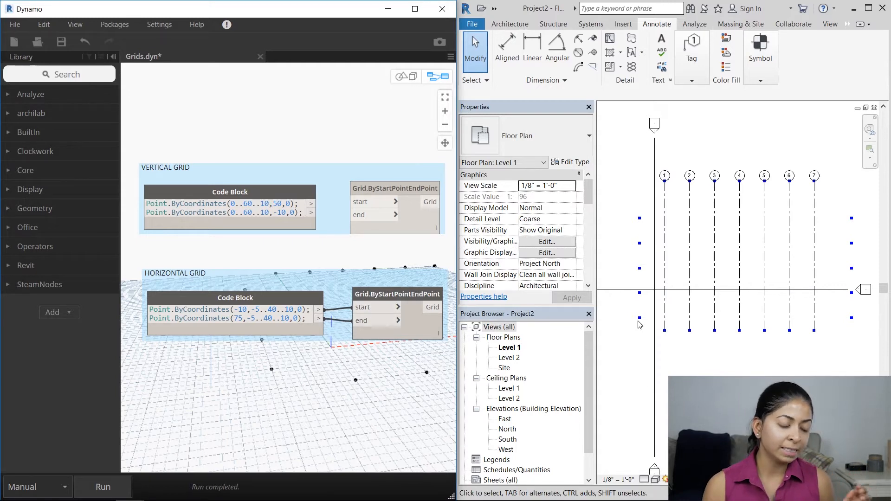
pyautogui.moveTo(851, 321)
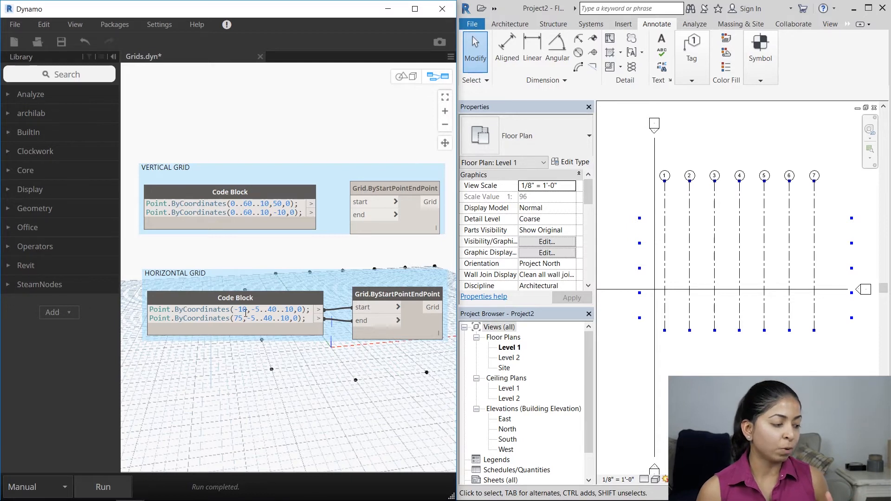
# - Feed the horizontal Code Block points into Grid.ByStartPointEndPoint and rerun to create horizontal grids
pyautogui.doubleClick(261, 309)
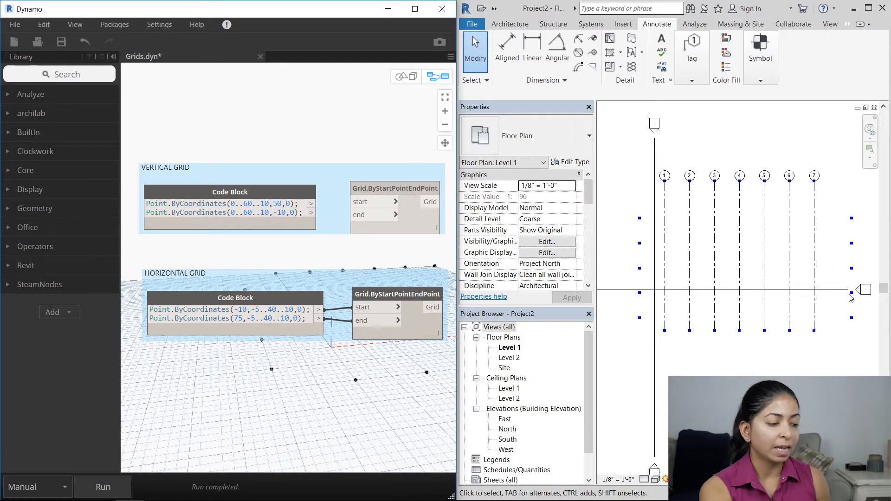
pyautogui.click(103, 487)
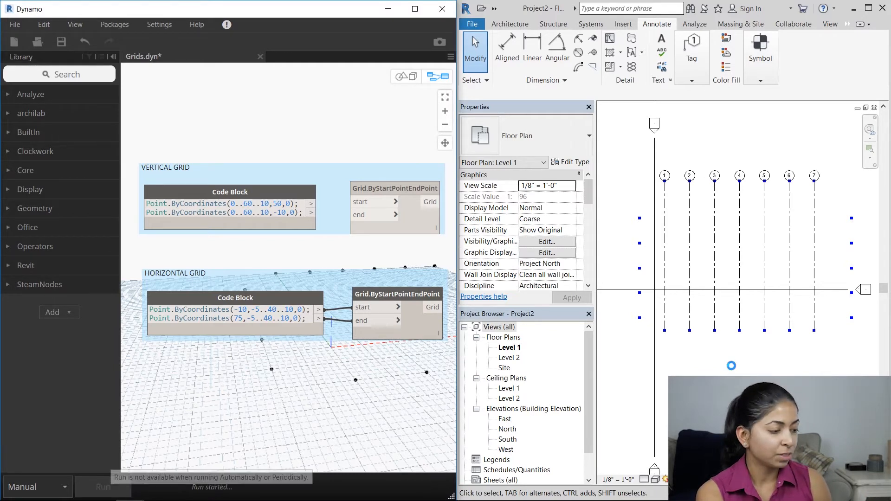
pyautogui.click(103, 487)
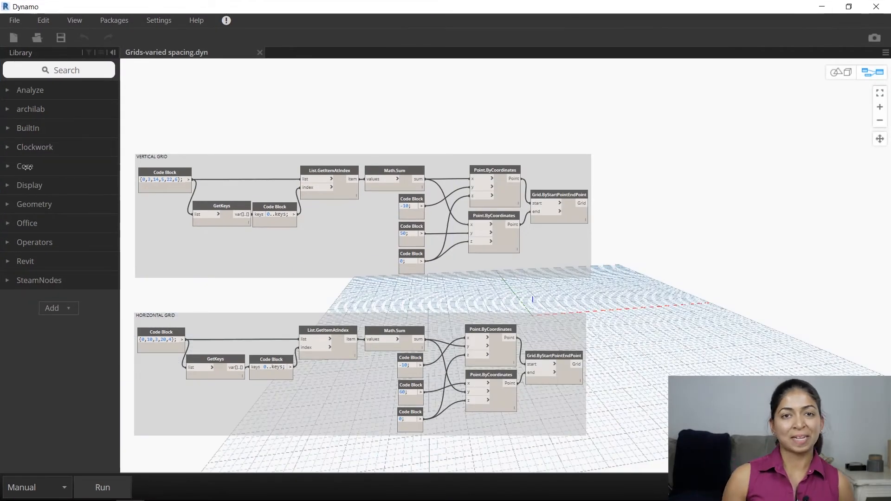
pyautogui.click(113, 51)
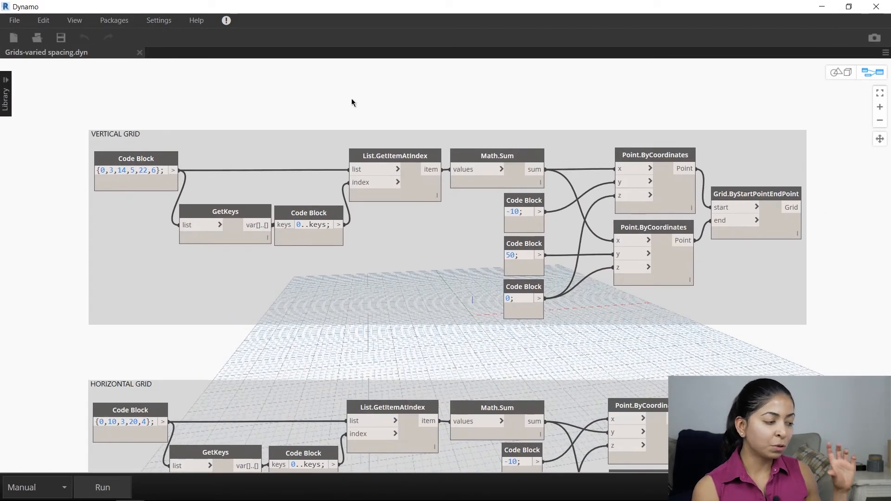
pyautogui.click(136, 170)
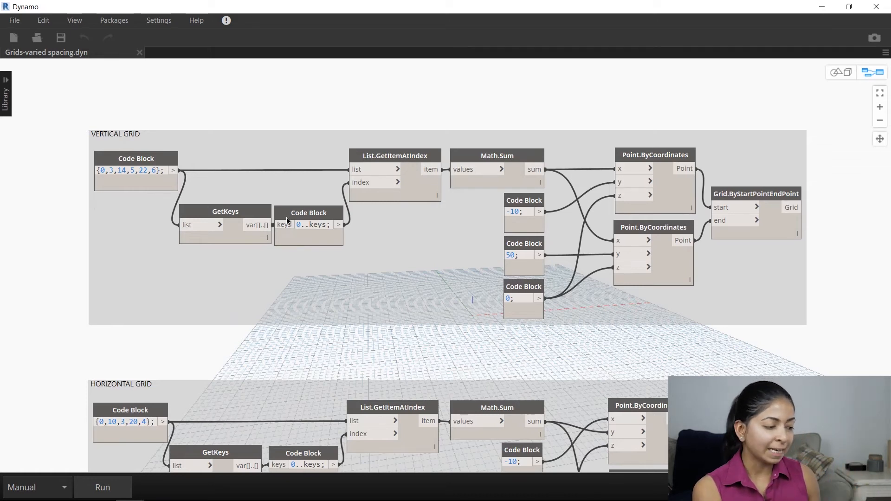
pyautogui.click(311, 225)
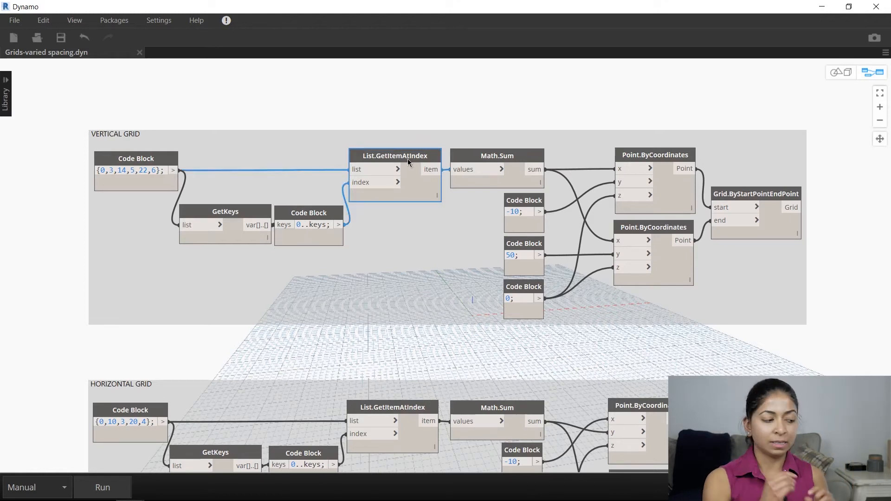
pyautogui.moveTo(478, 169)
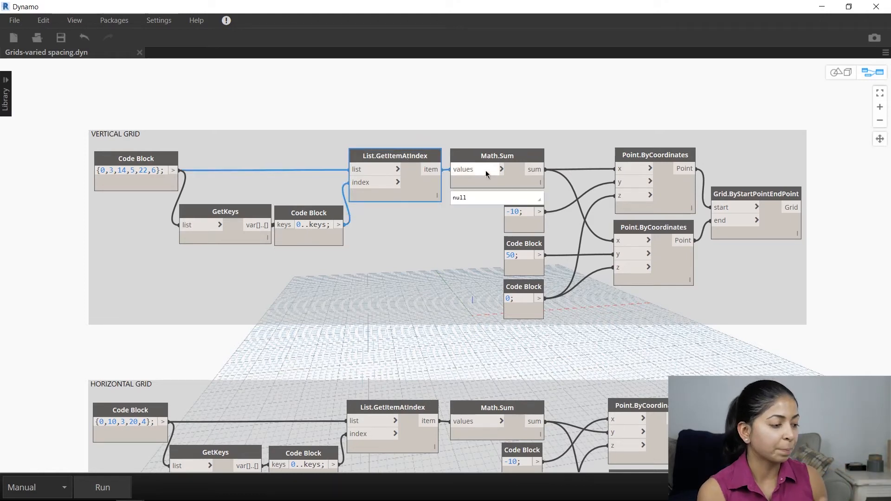
pyautogui.moveTo(507, 162)
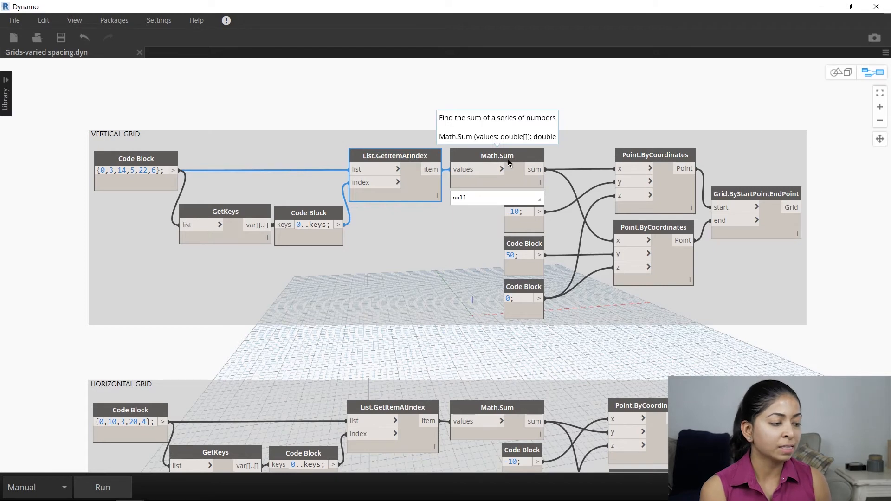
pyautogui.moveTo(524, 174)
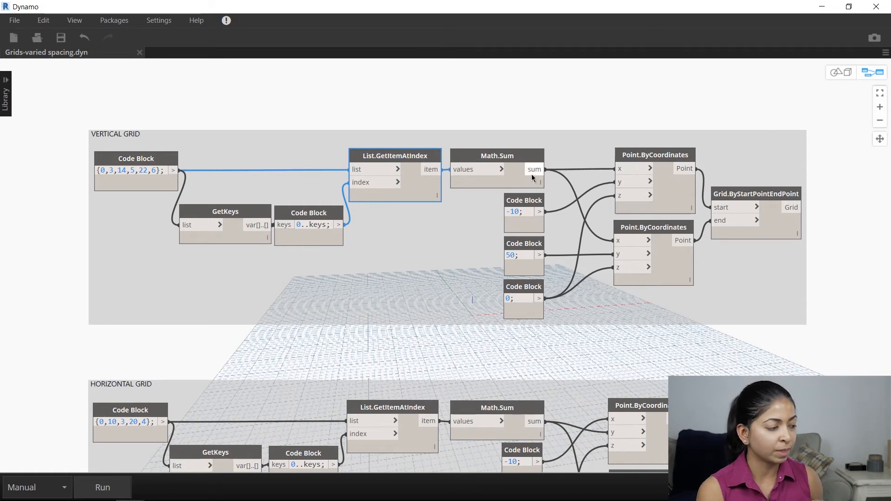
pyautogui.moveTo(523, 200)
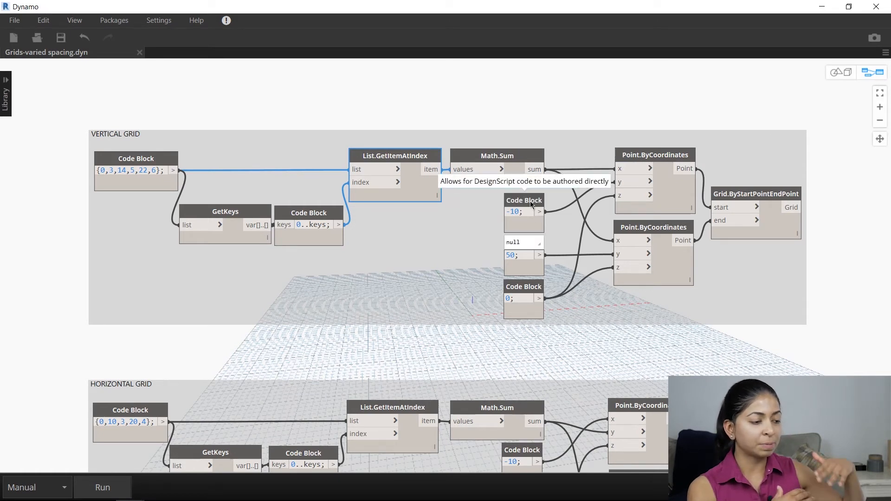
pyautogui.moveTo(599, 158)
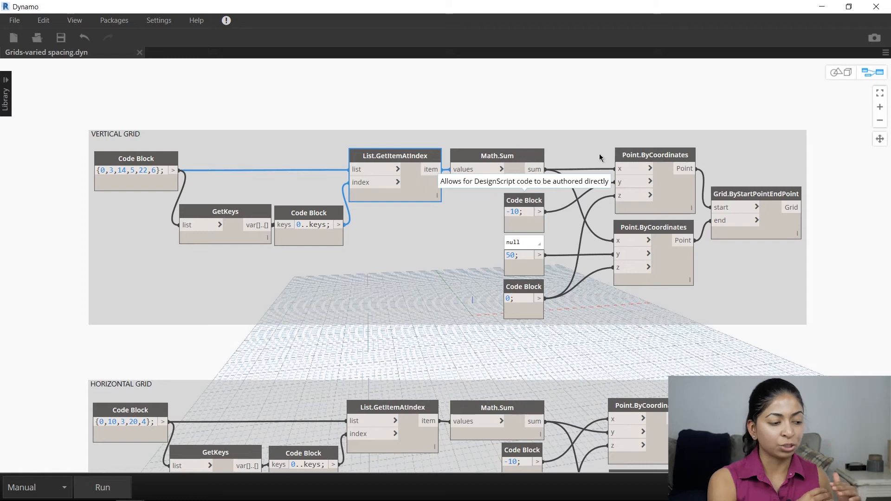
pyautogui.moveTo(684, 101)
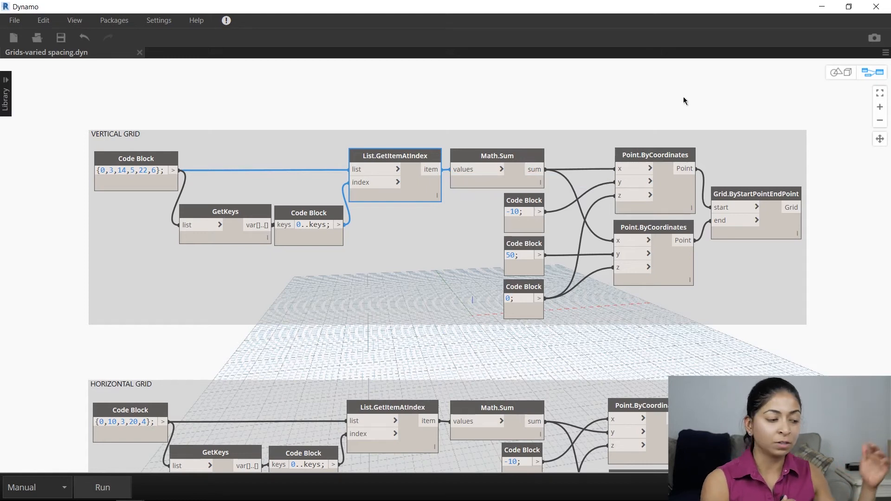
pyautogui.moveTo(564, 218)
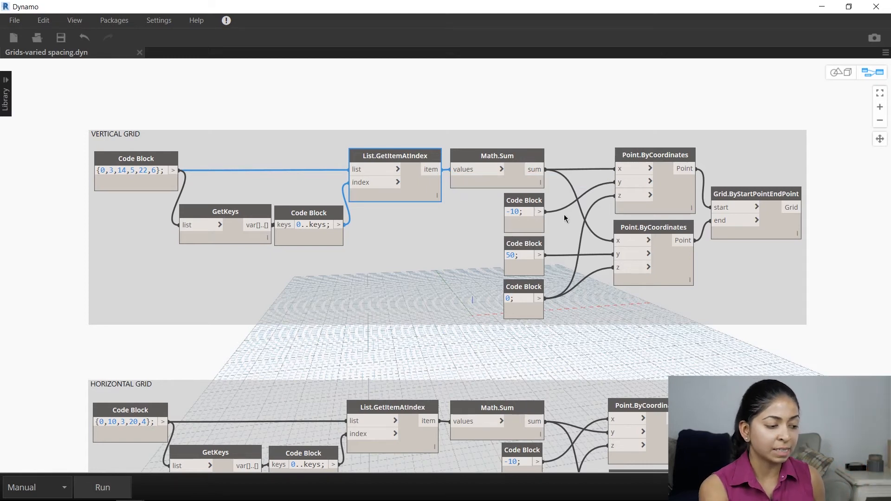
pyautogui.moveTo(528, 291)
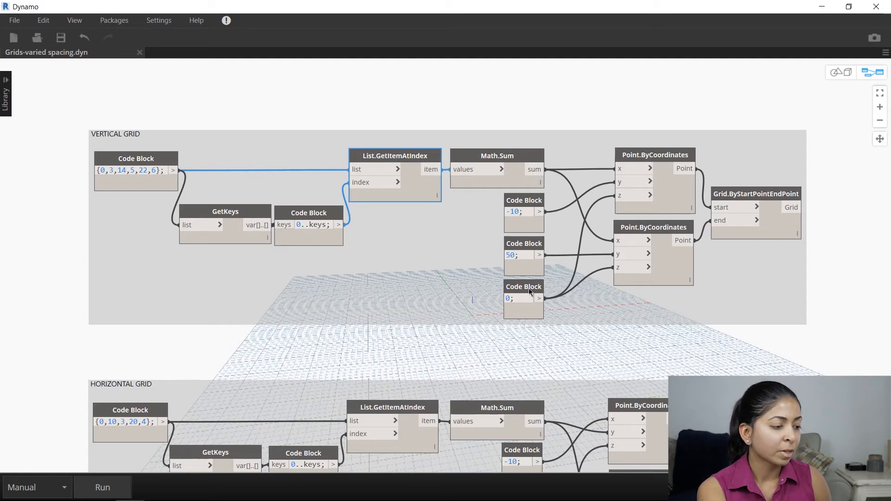
pyautogui.click(522, 301)
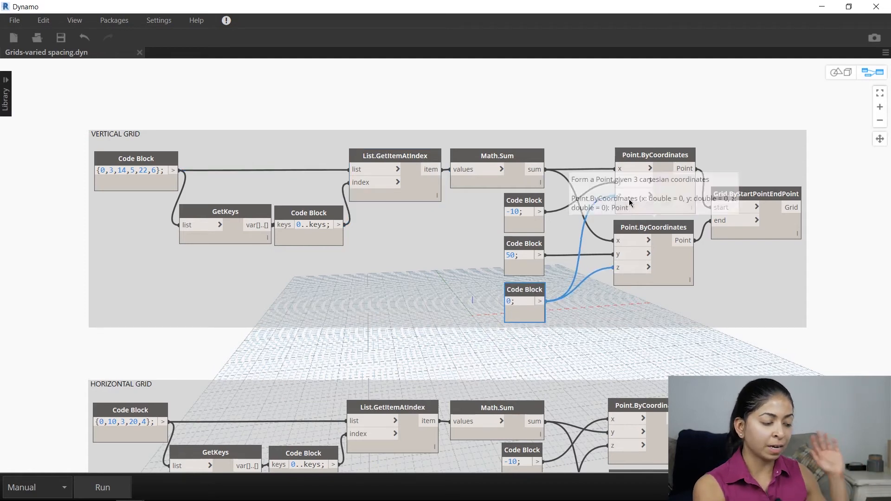
pyautogui.moveTo(678, 368)
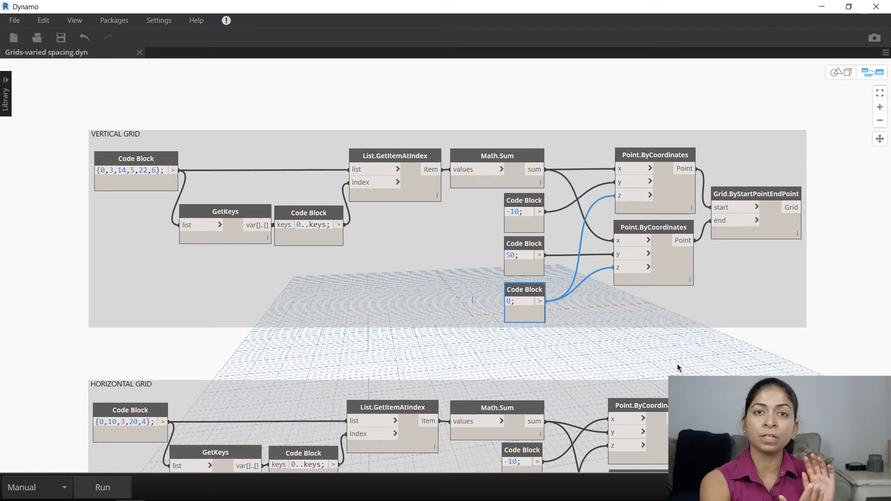
pyautogui.scroll(-3)
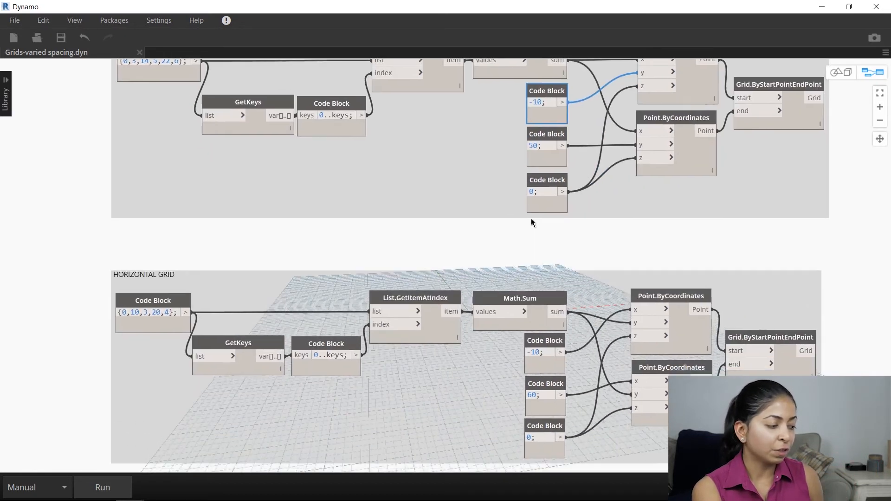
pyautogui.scroll(-3)
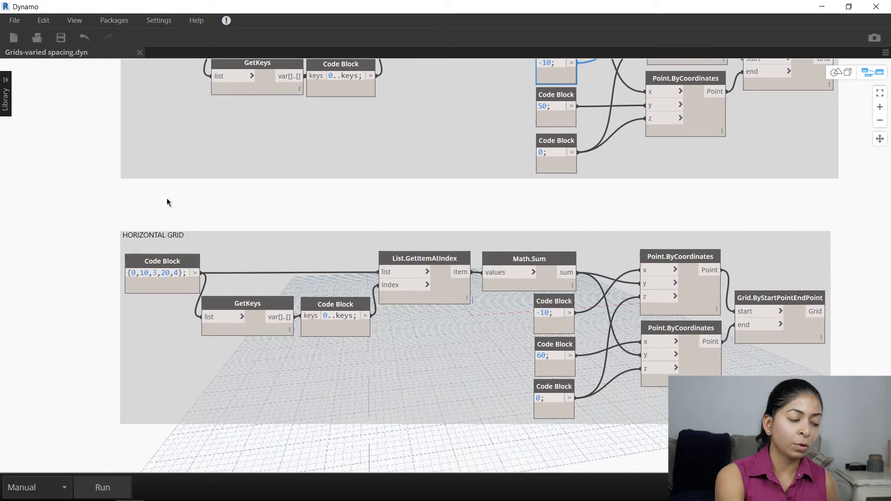
pyautogui.moveTo(355, 284)
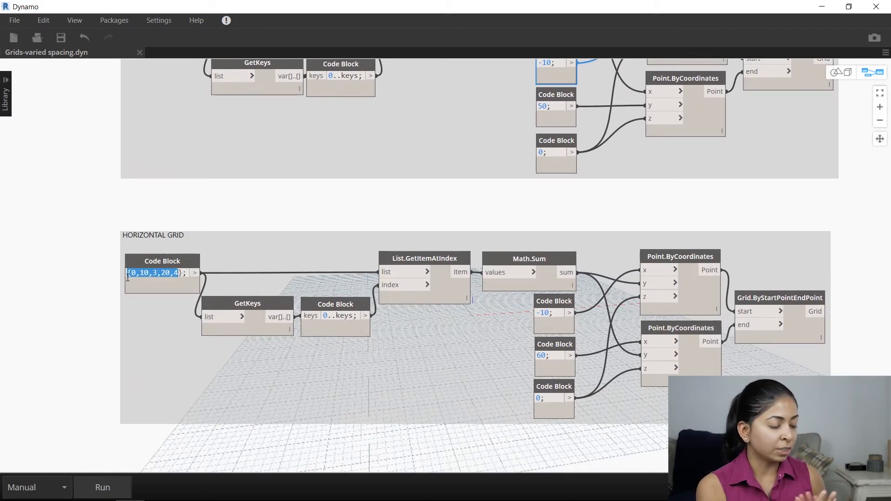
pyautogui.moveTo(557, 263)
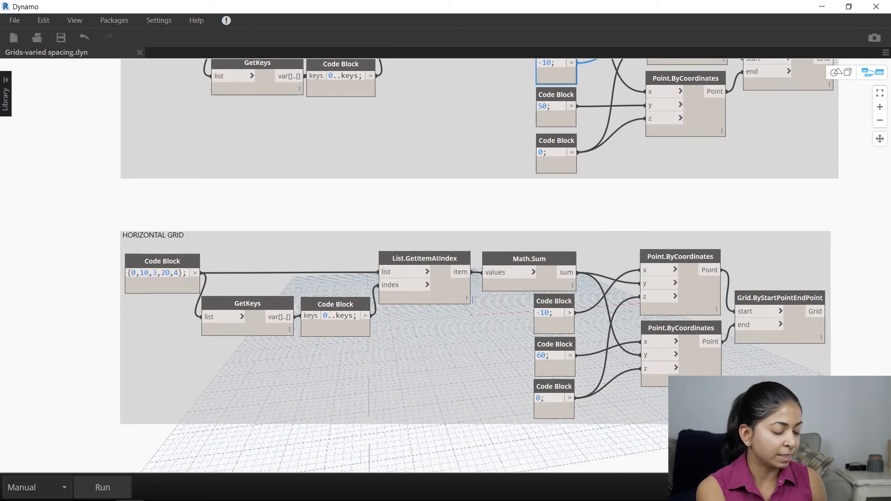
pyautogui.click(554, 399)
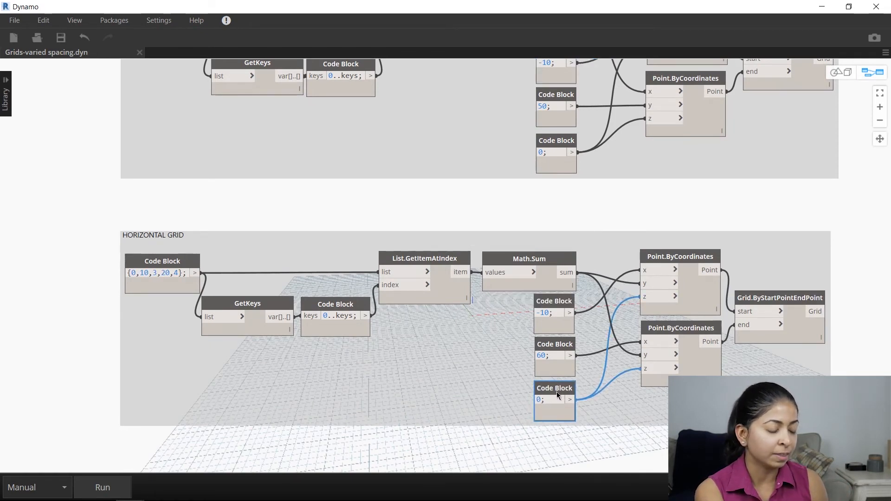
pyautogui.click(554, 355)
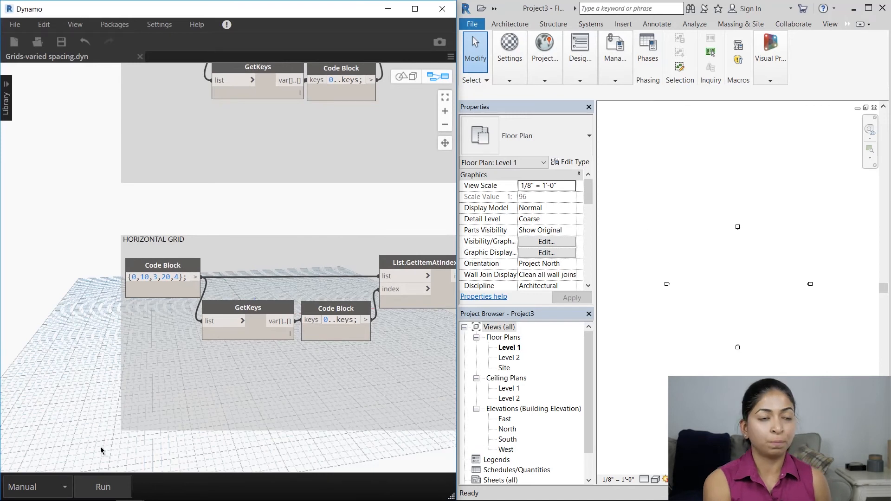
# - Run the varied-spacing grid script against the empty Revit Level 1 plan
pyautogui.click(102, 487)
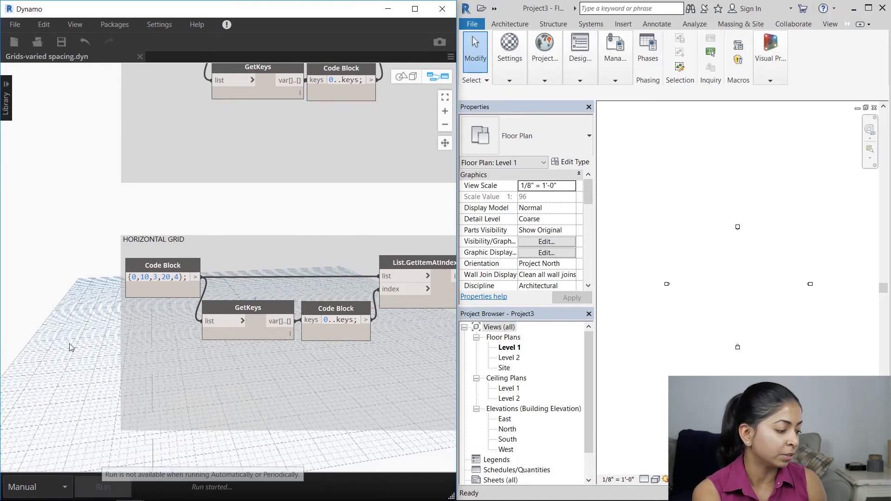
pyautogui.click(103, 486)
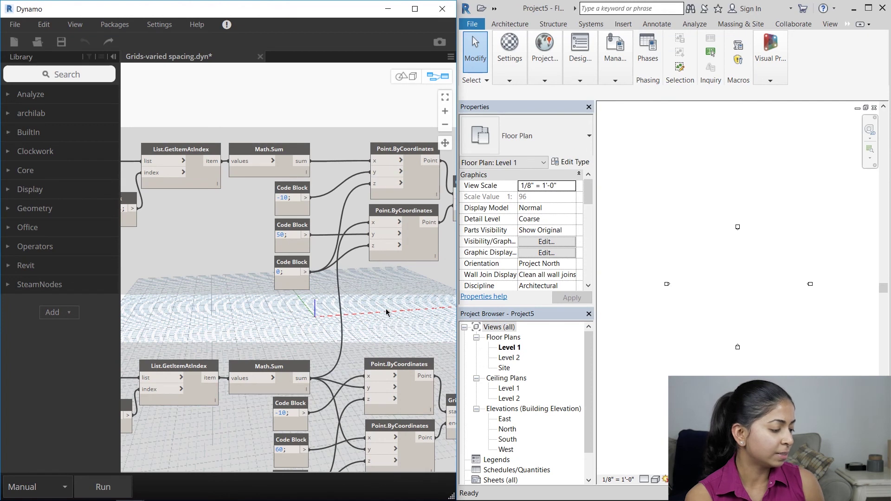
# - Run the graph in Manual mode to generate unevenly spaced grids 1–10 in Level 1
pyautogui.click(102, 487)
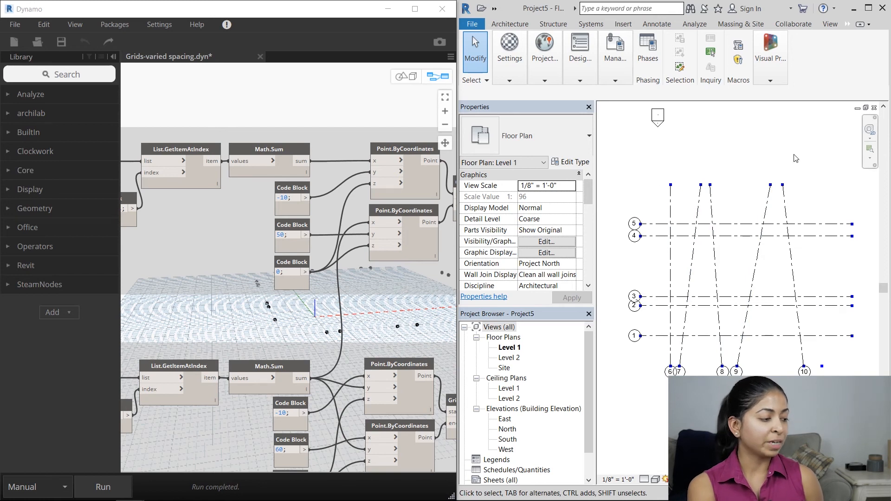
pyautogui.moveTo(609, 440)
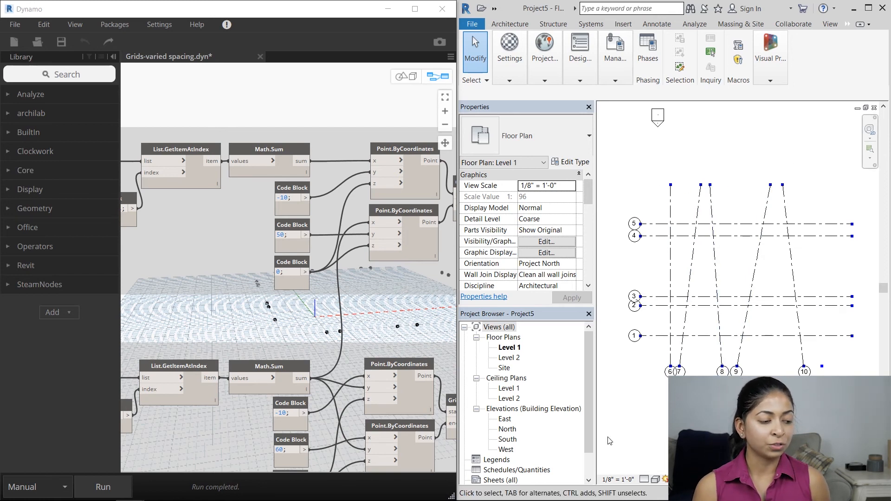